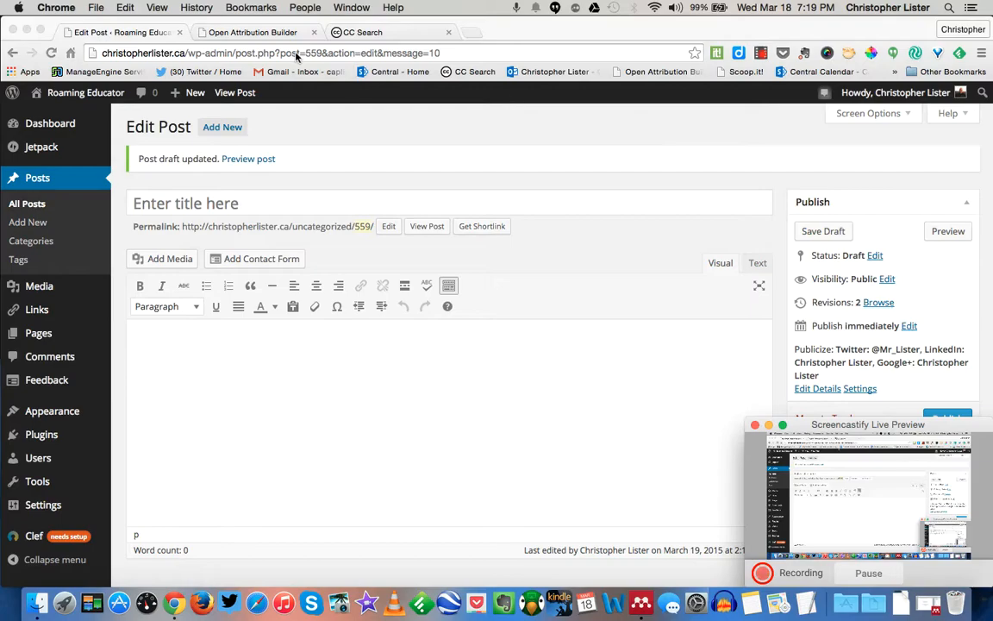
Switch from the WordPress editor to the Creative Commons search page
left_click(250, 31)
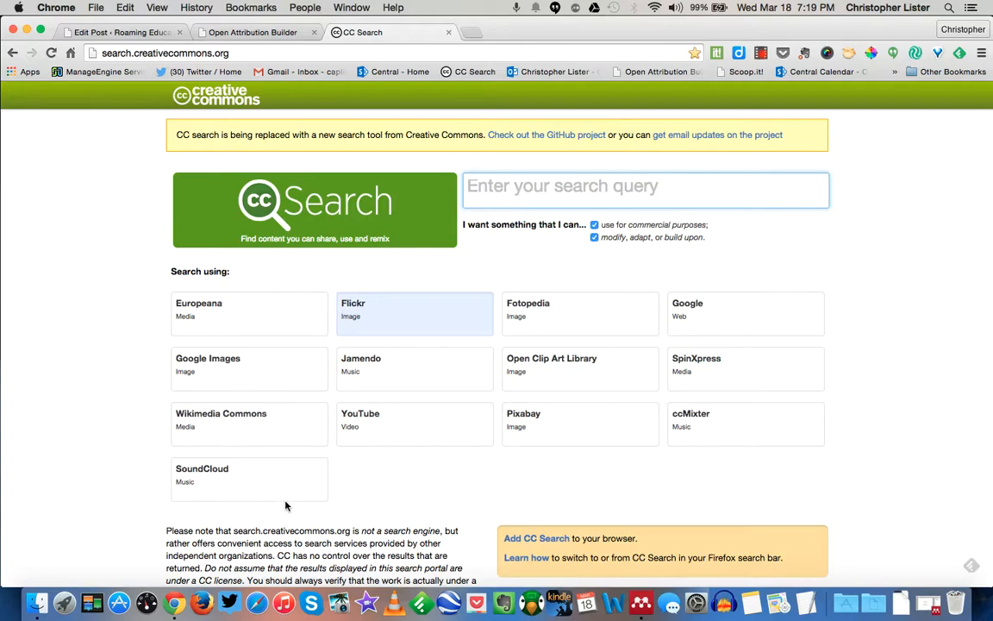
mouse_move(400, 321)
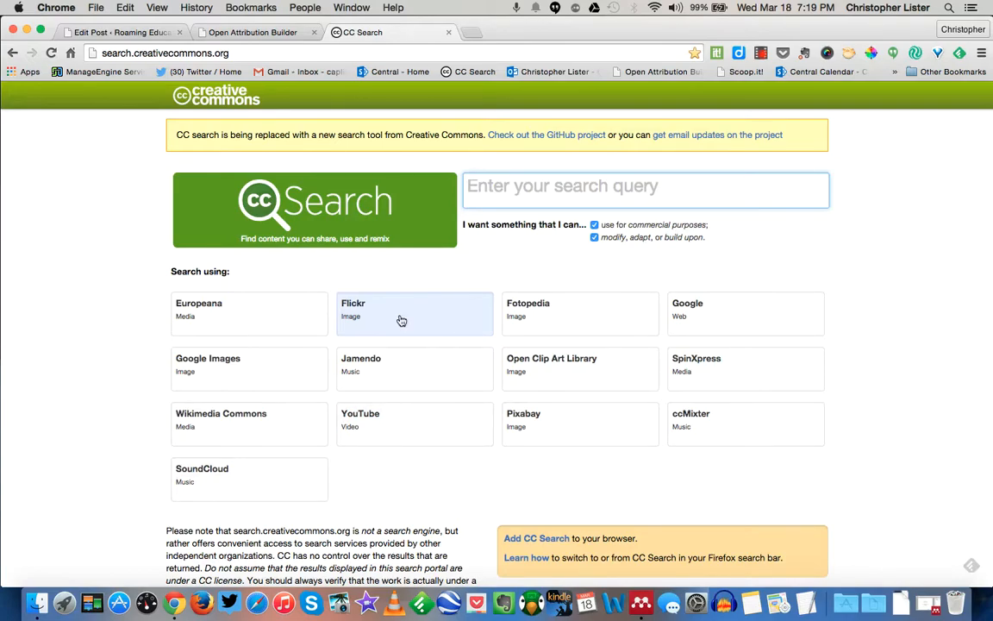
Search Flickr via CC Search for 'dogs' usable commercially and modifiable
left_click(645, 188)
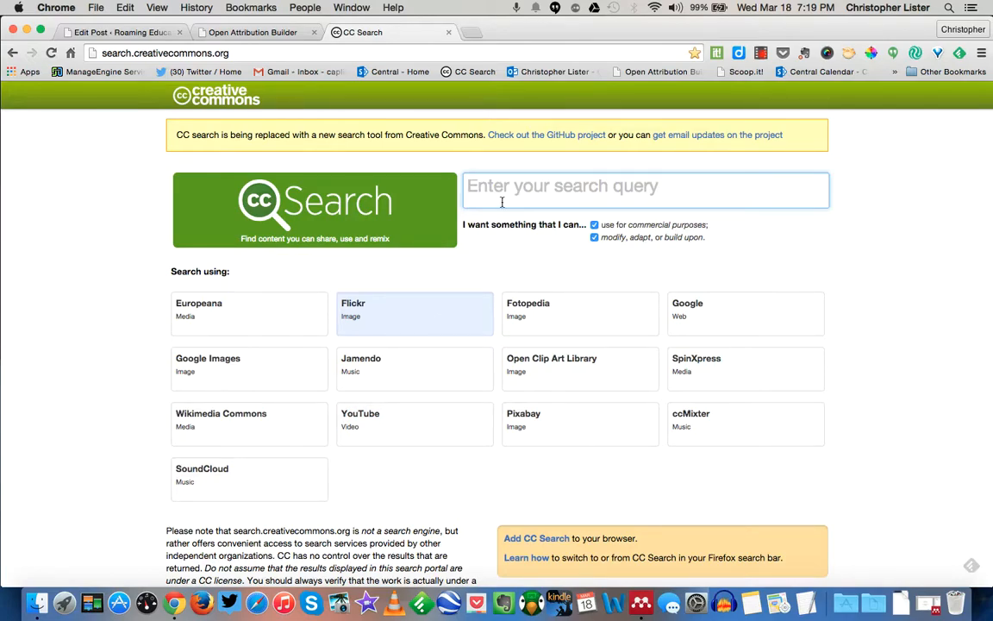
type("dogs")
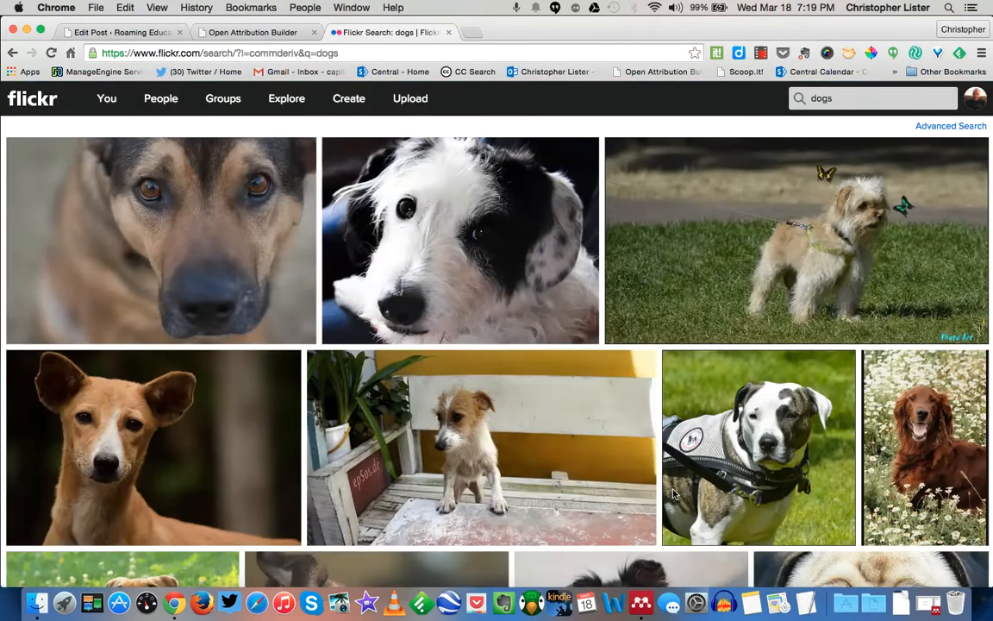
mouse_move(469, 341)
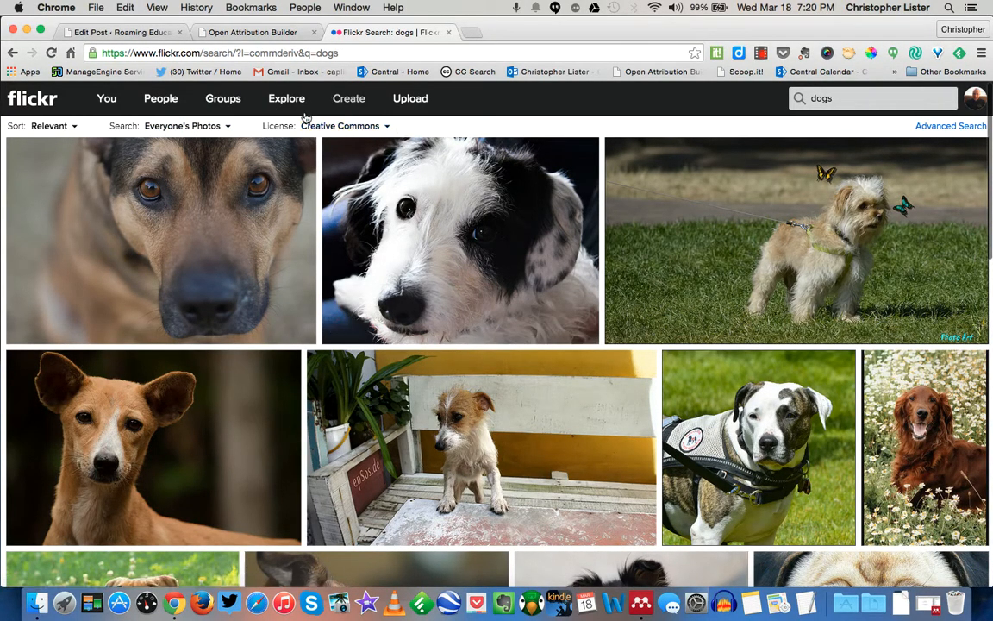
mouse_move(240, 282)
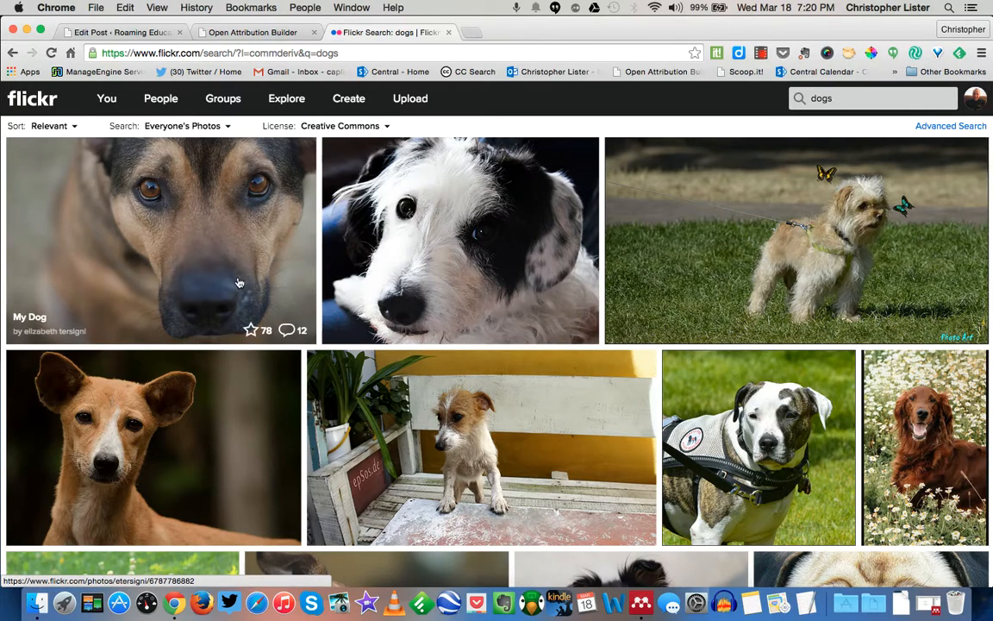
mouse_move(374, 242)
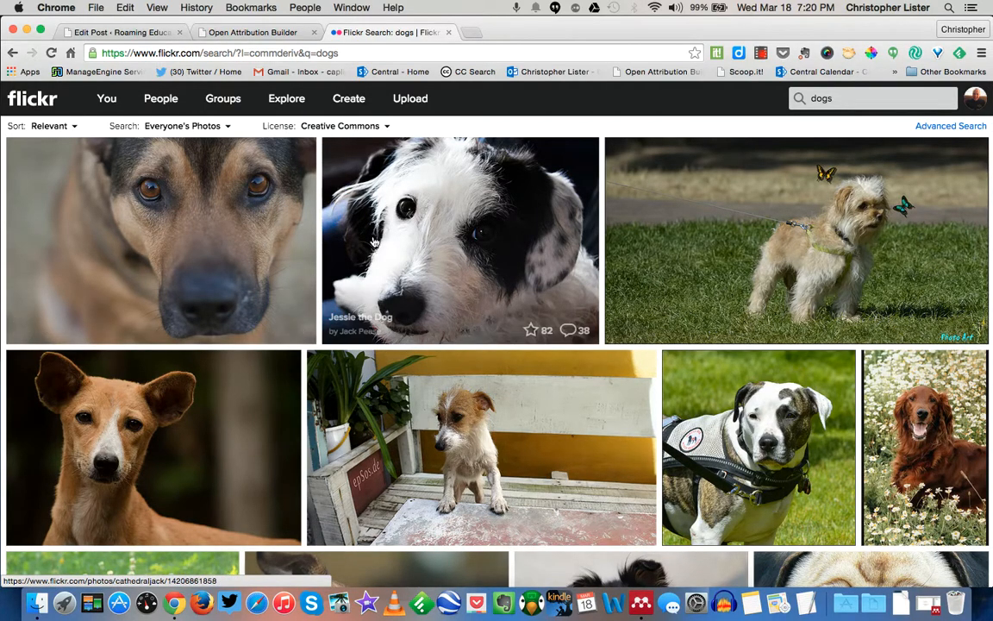
Grab the My Dog photo's share link and embed it in the WordPress draft
left_click(159, 241)
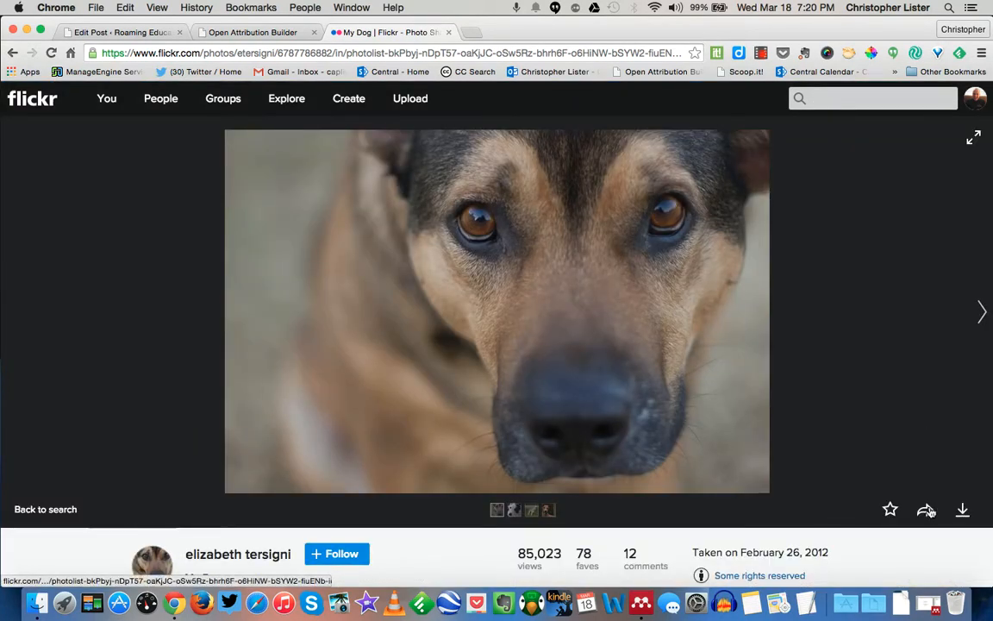
mouse_move(926, 511)
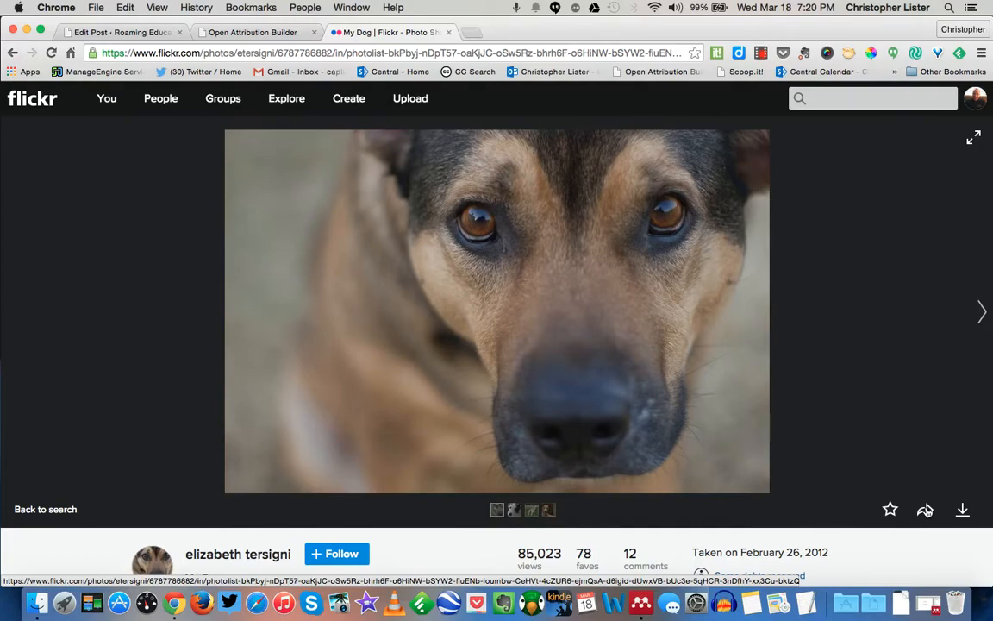
left_click(924, 511)
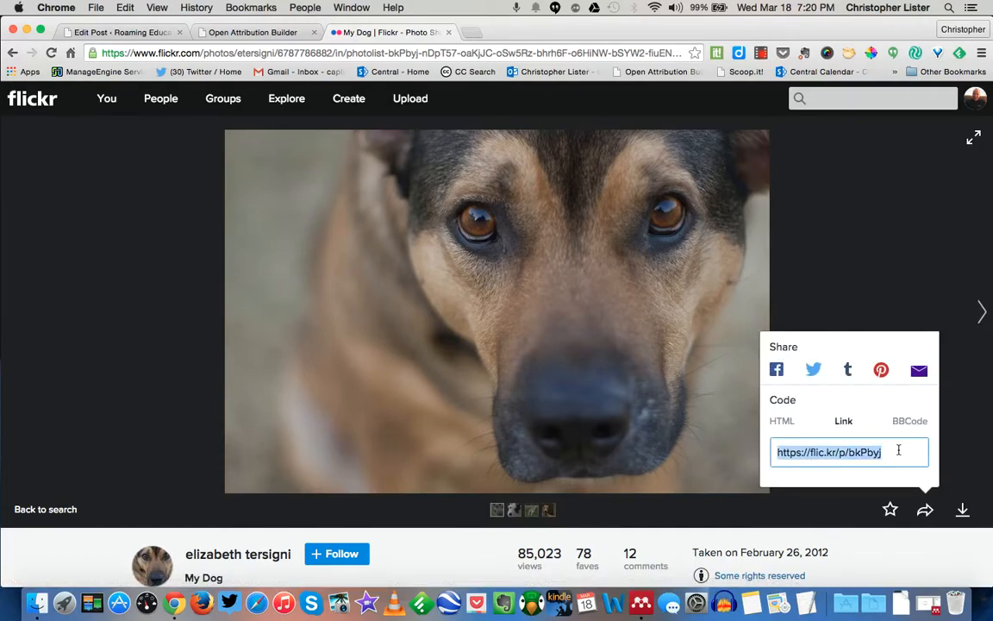
left_click(120, 31)
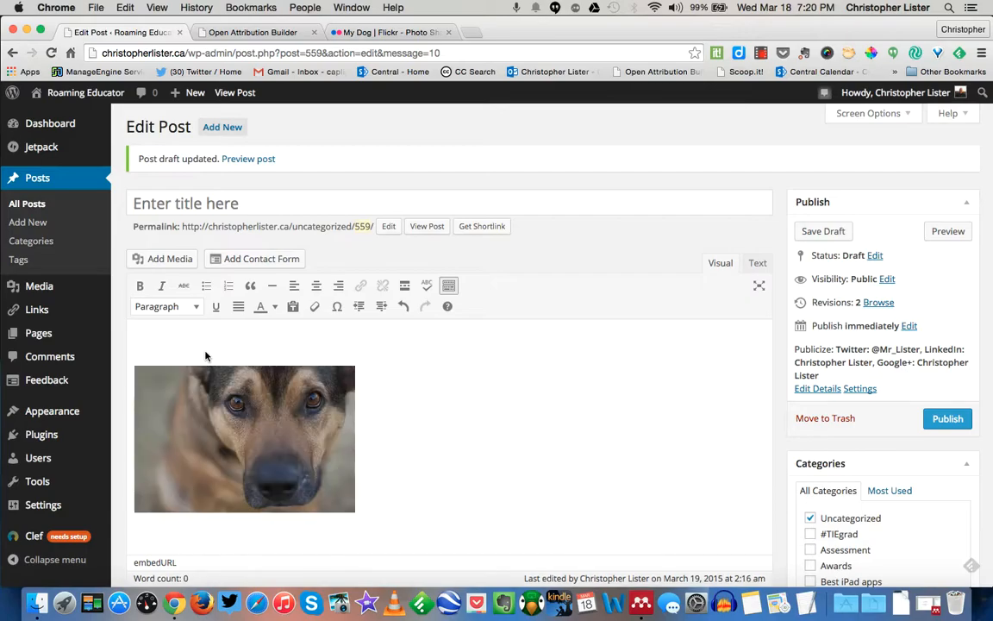
left_click(245, 440)
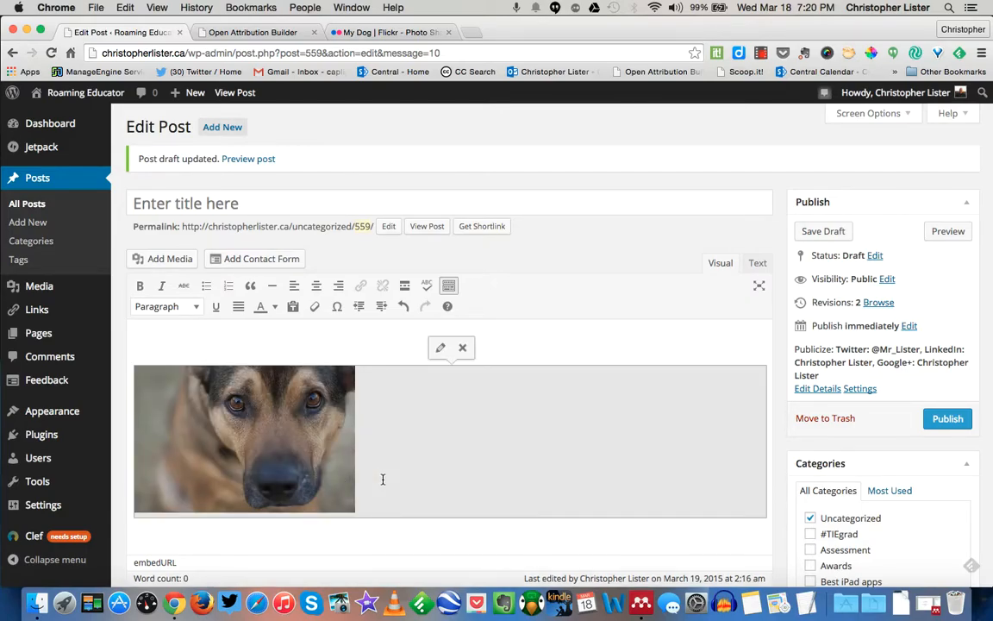
scroll("down", 3)
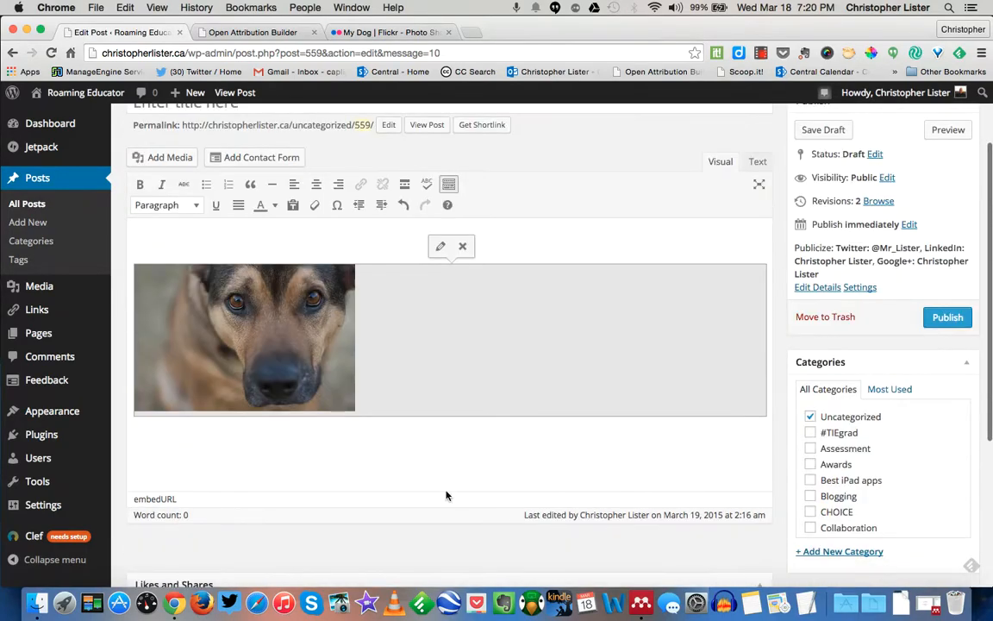
left_click(441, 442)
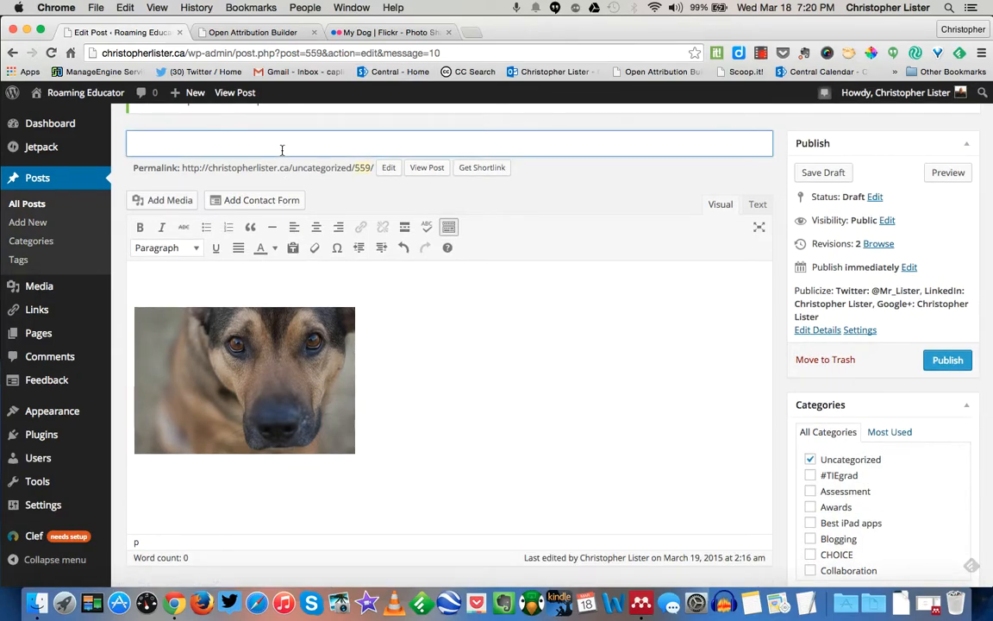
Title the post 'Dogs' and write 'A great blog post about dogs.' above the photo
type("Dogs")
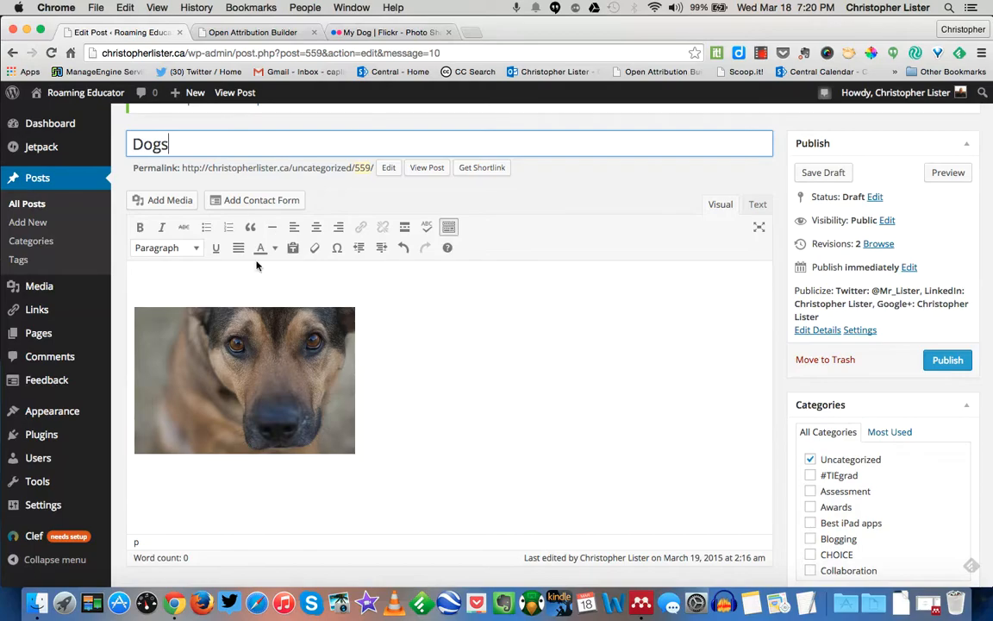
type("A b")
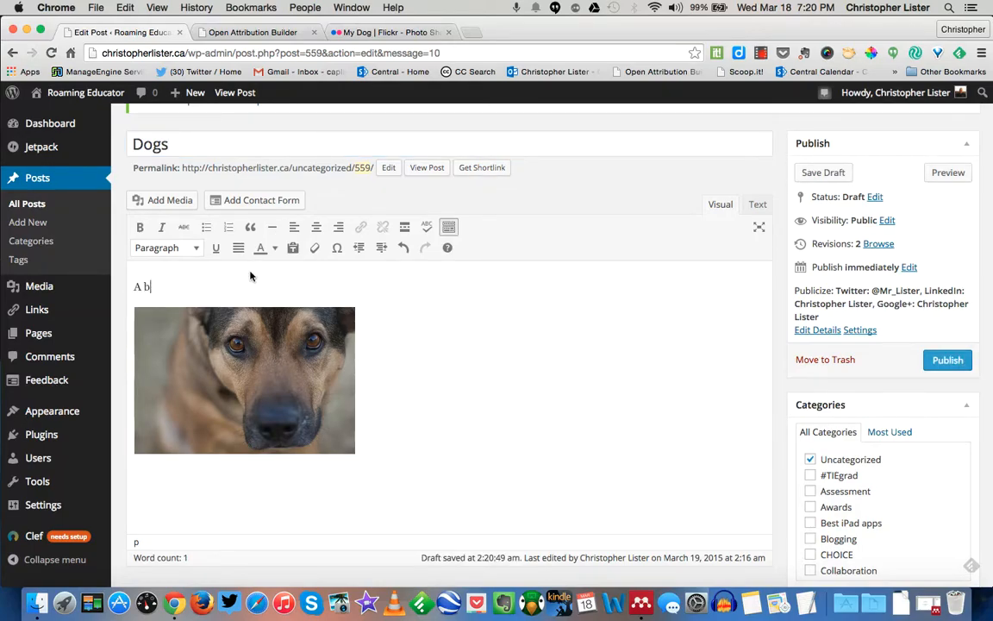
key("Backspace")
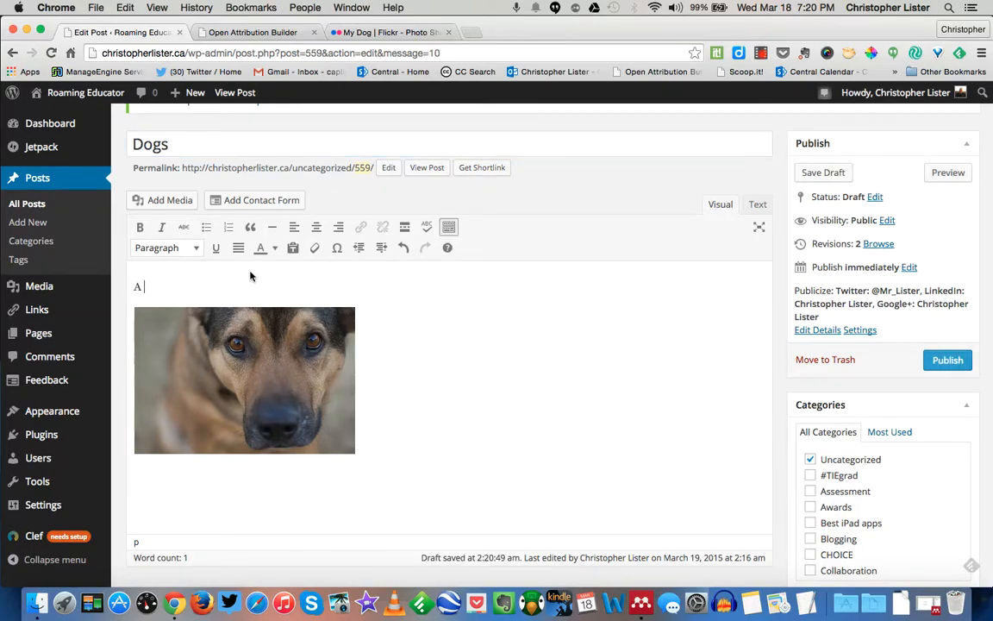
type("great bl")
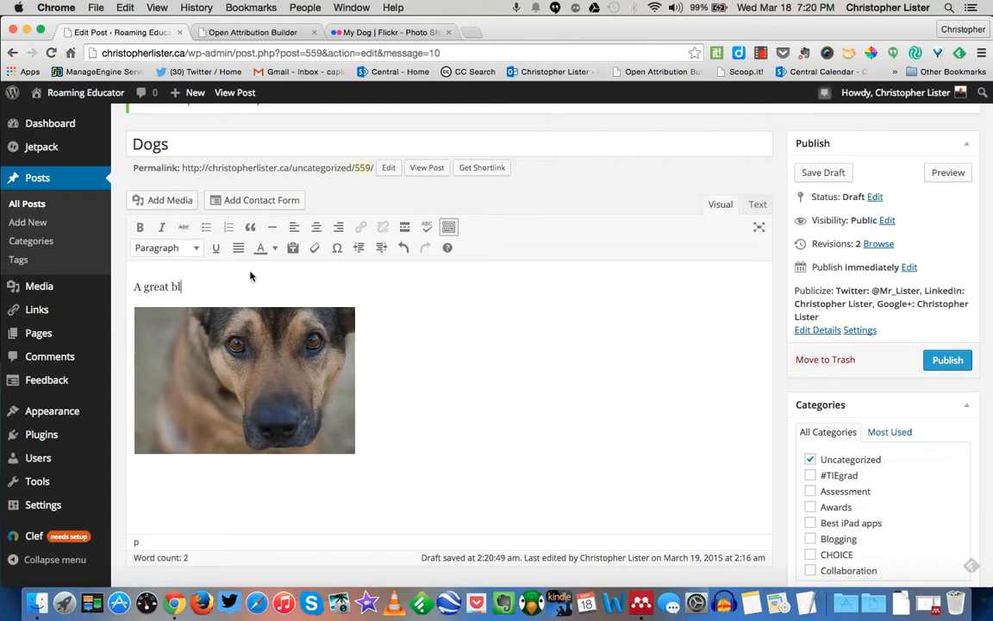
type("og post")
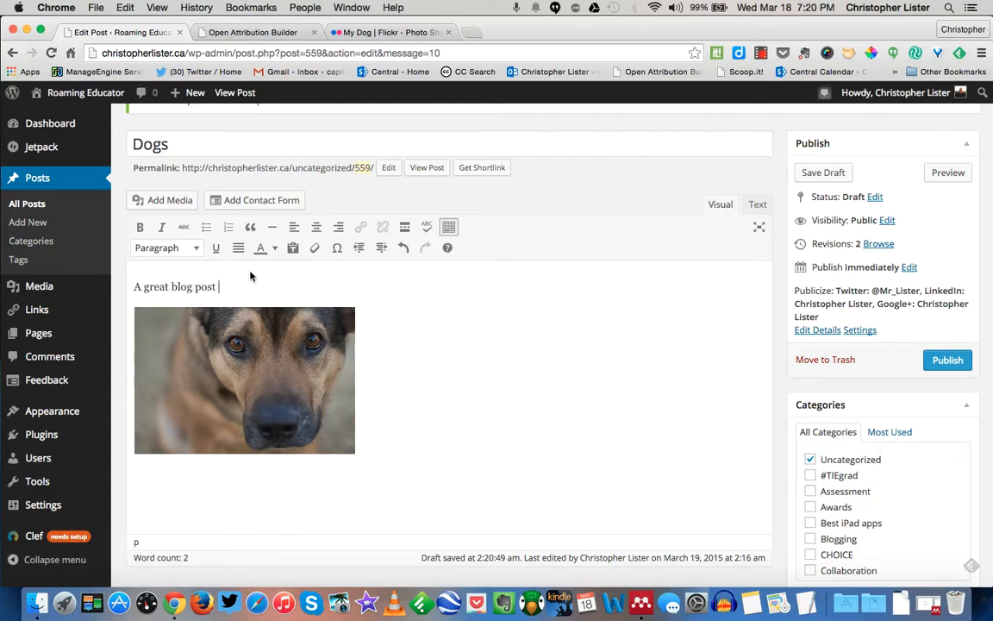
type("about daog")
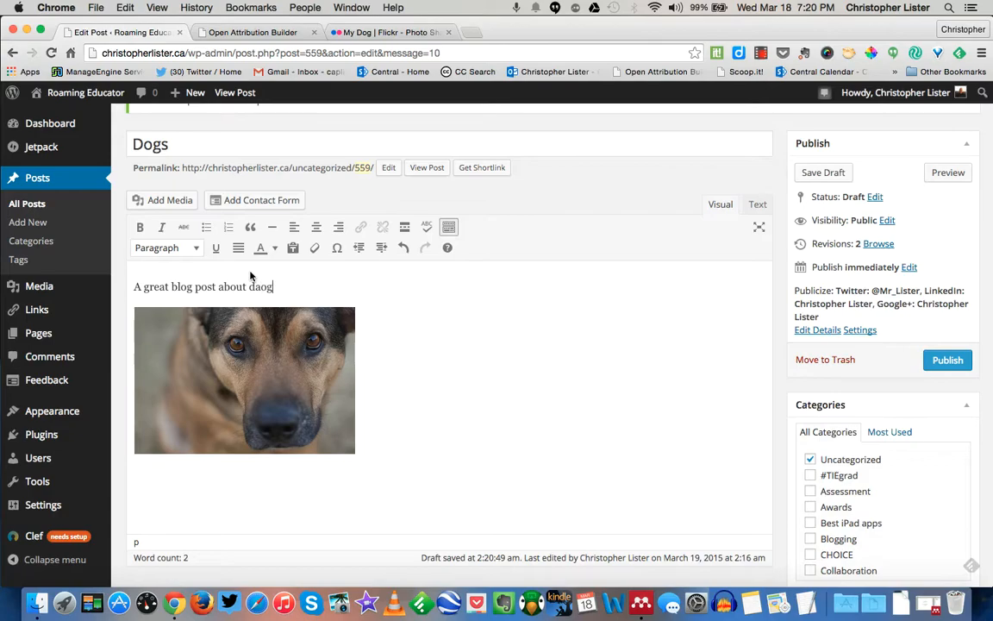
key("Backspace")
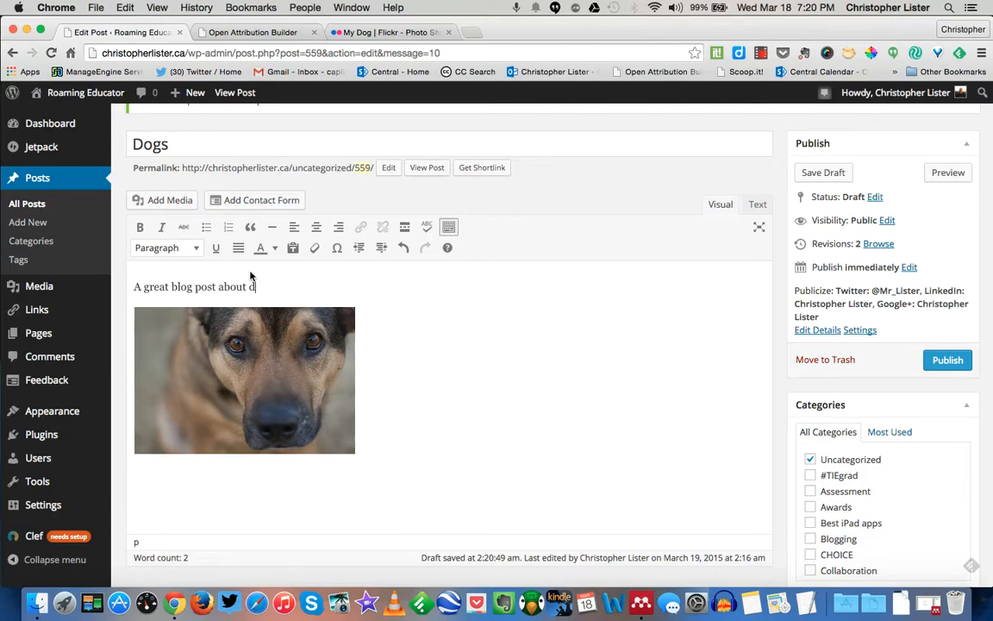
type("ogs.")
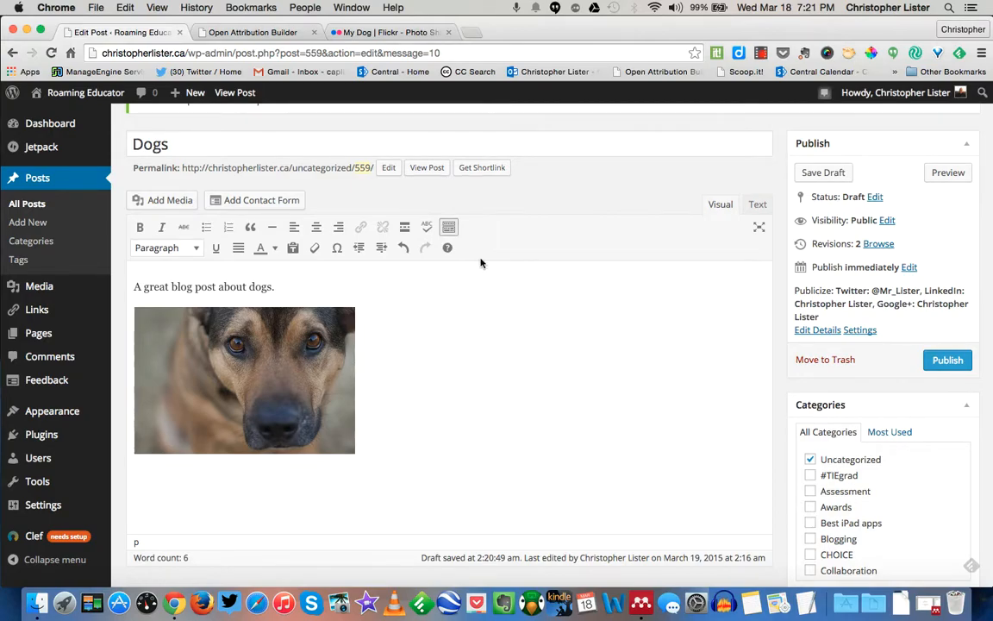
left_click(251, 31)
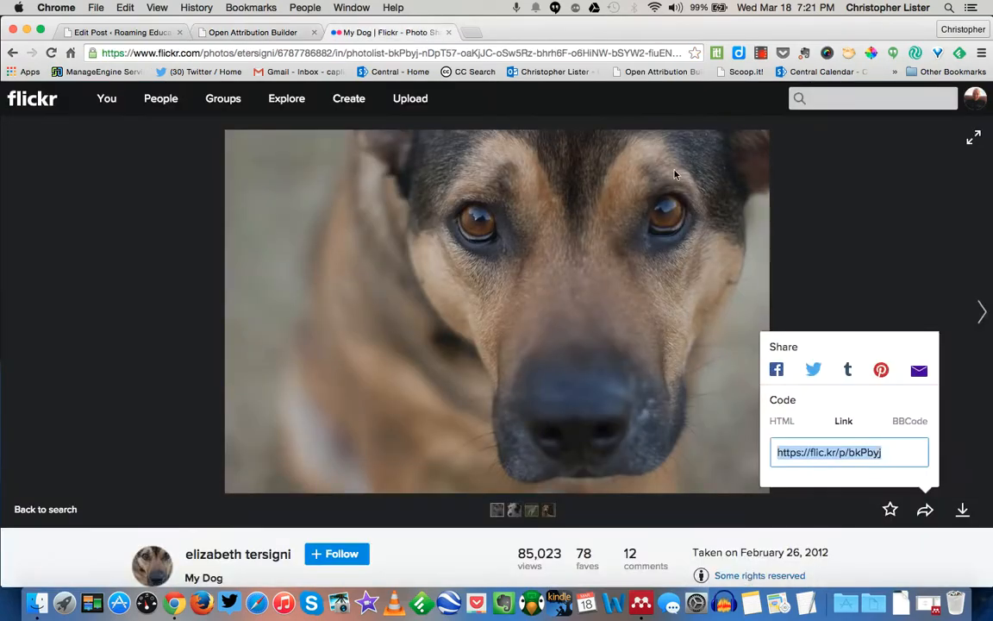
Select the photo title 'My Dog' in the Flickr photo details
scroll("down", 3)
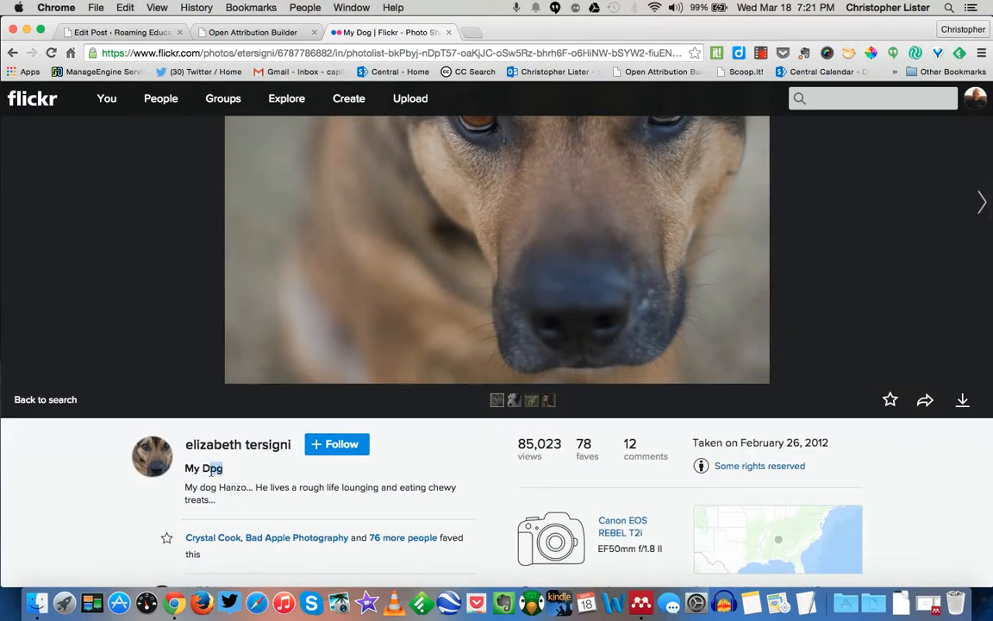
double_click(204, 469)
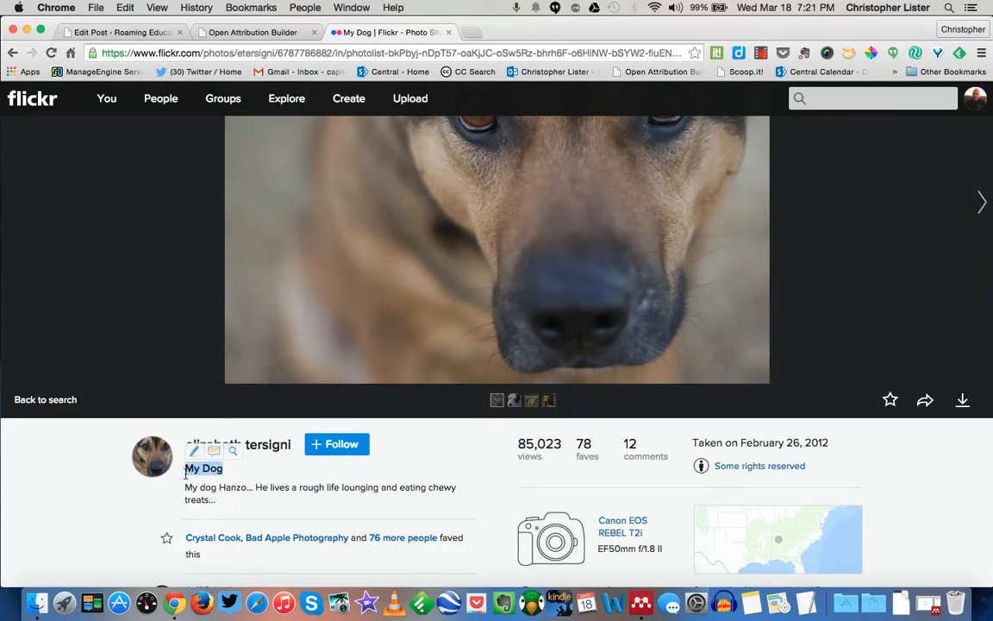
Enter title 'My Dog' and its Flickr photo URL in the attribution builder
left_click(250, 31)
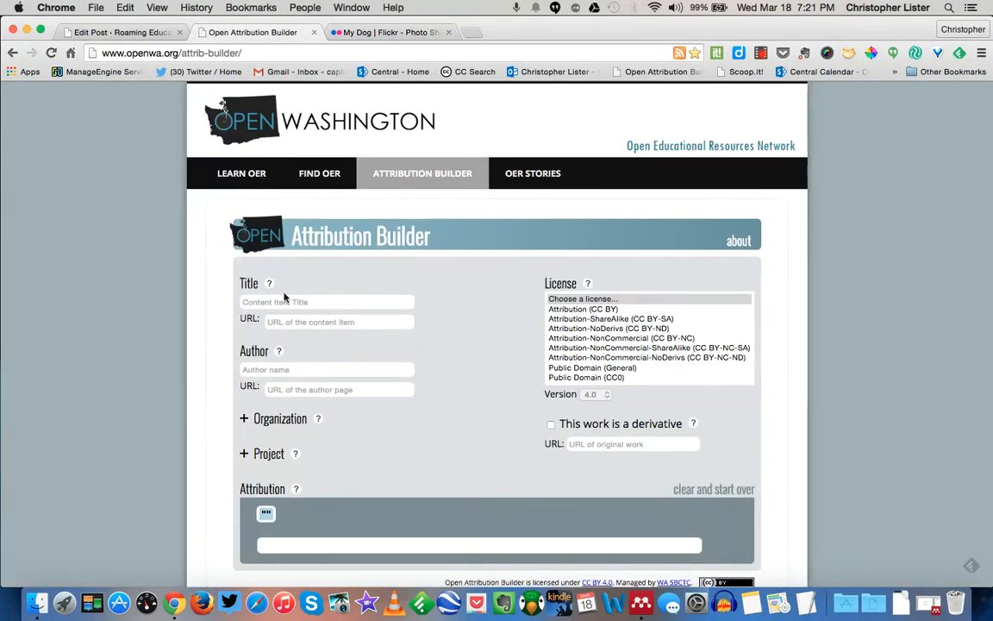
type("My Dog")
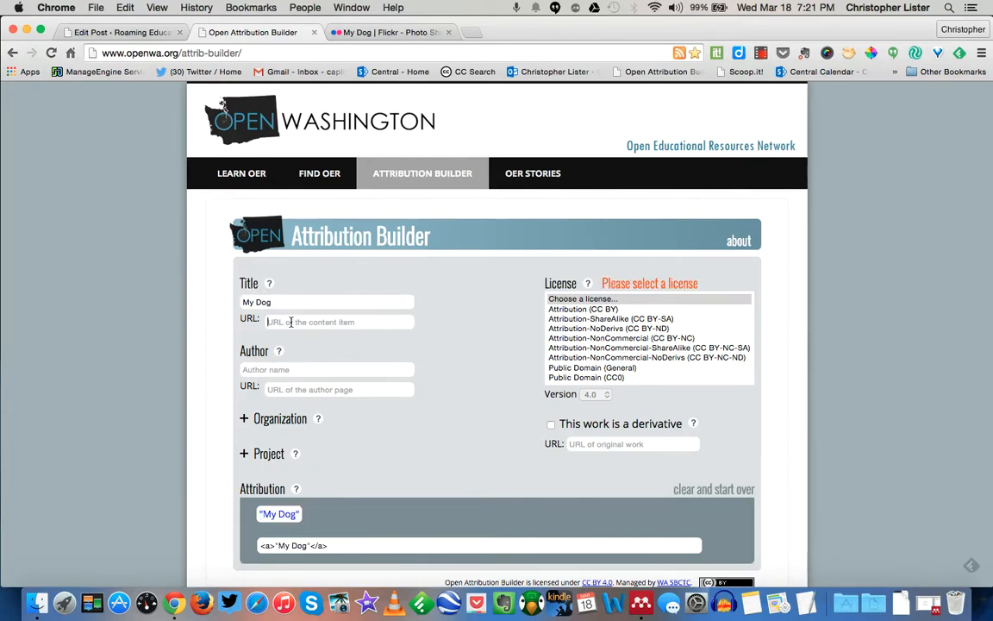
left_click(388, 31)
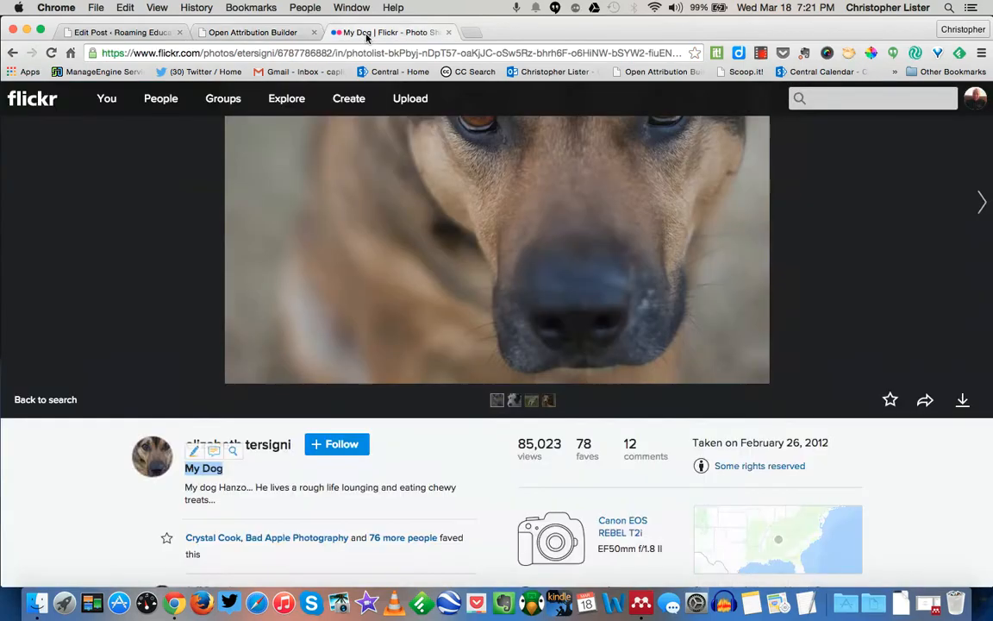
left_click(393, 51)
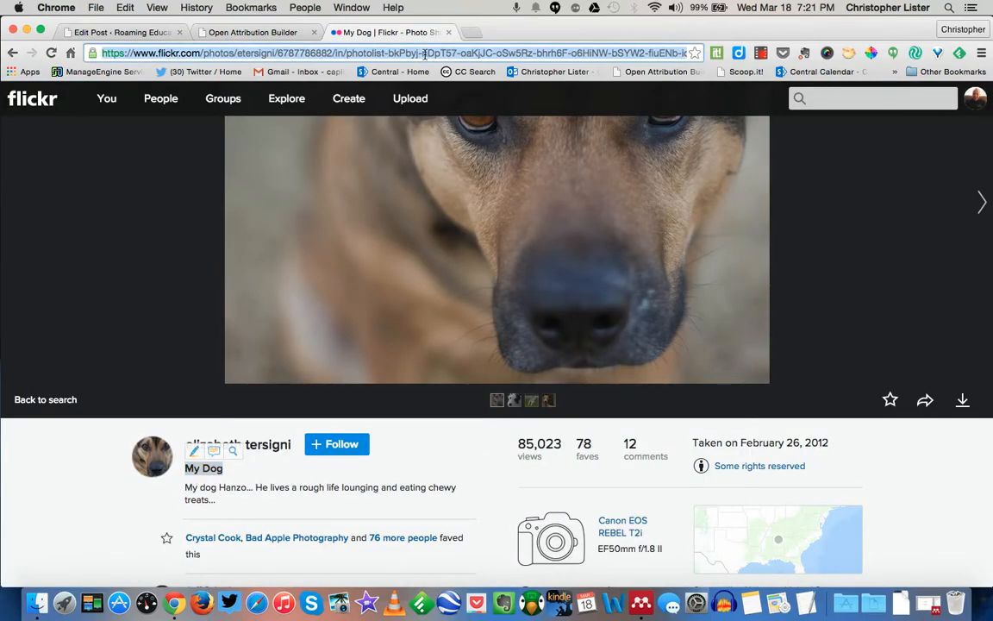
left_click(251, 31)
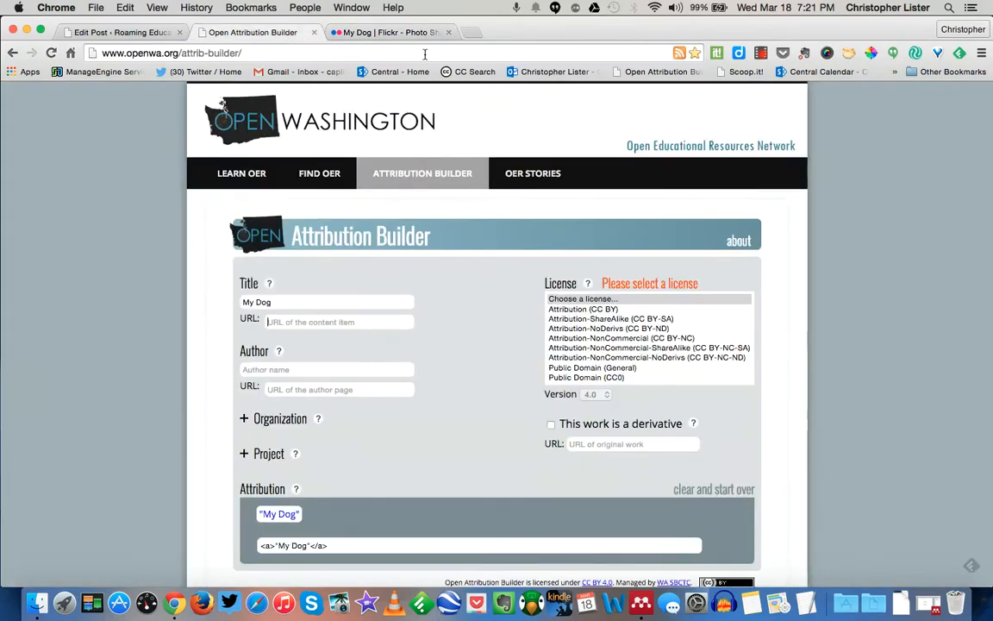
type("-5qHCR-3nDfhY-xx3Cu-bktzQE-23Wot")
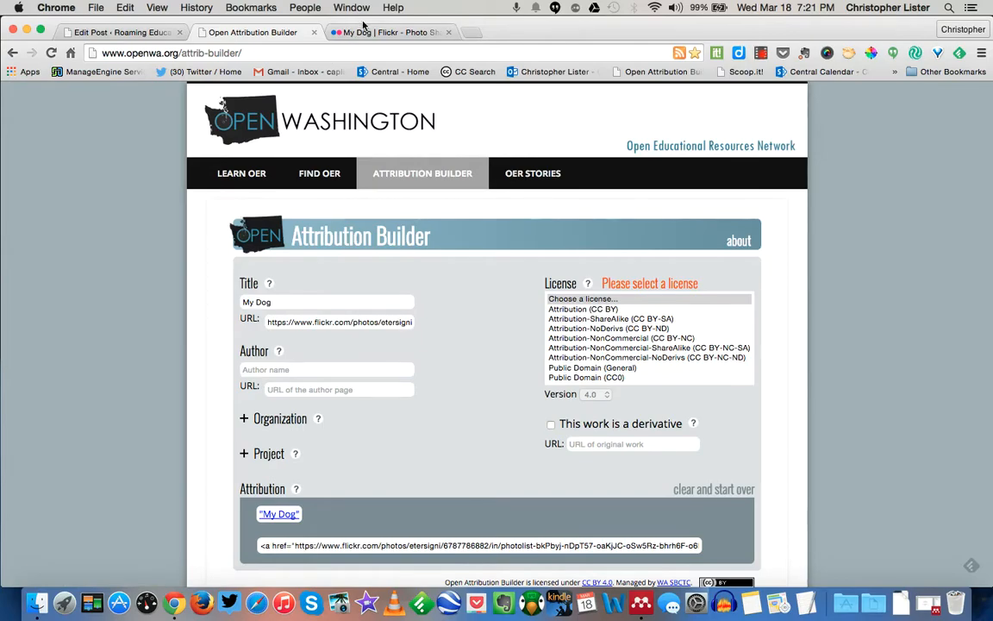
Enter author 'elizabeth tersigni' and look up her Flickr profile page
left_click(387, 31)
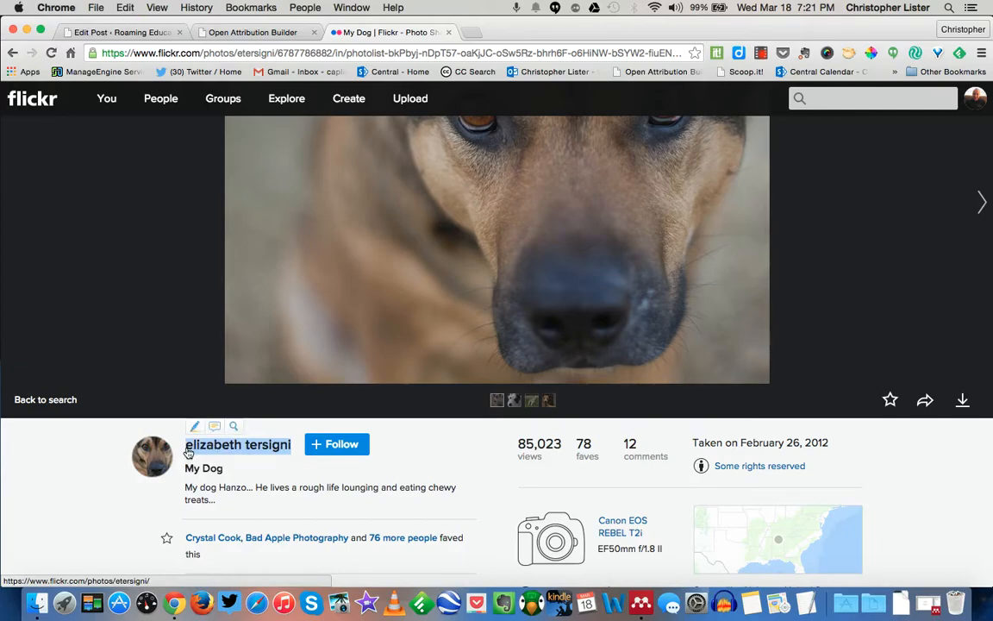
left_click(252, 31)
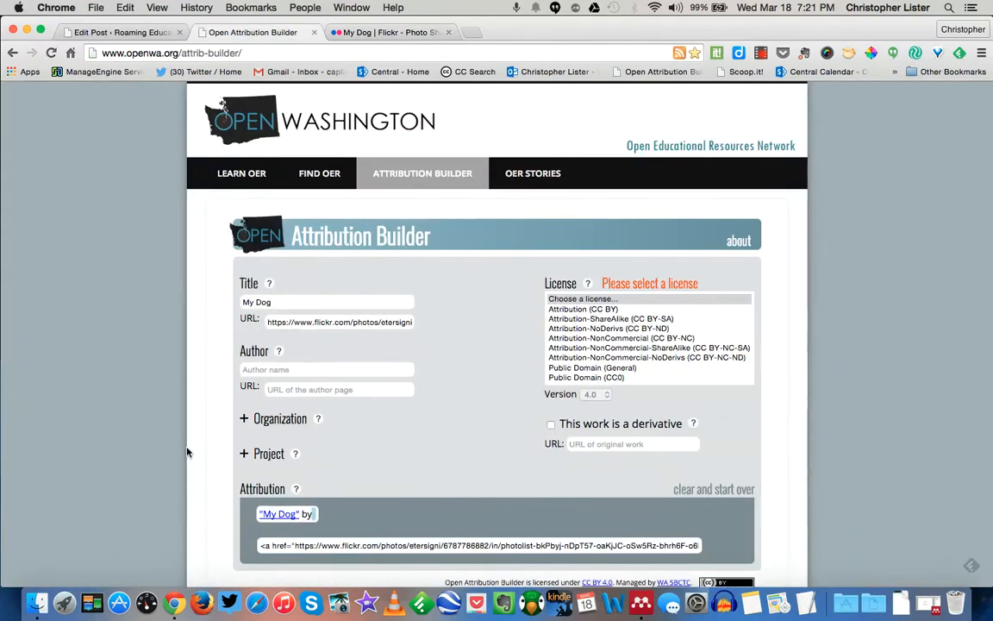
type("elizabeth tersigni")
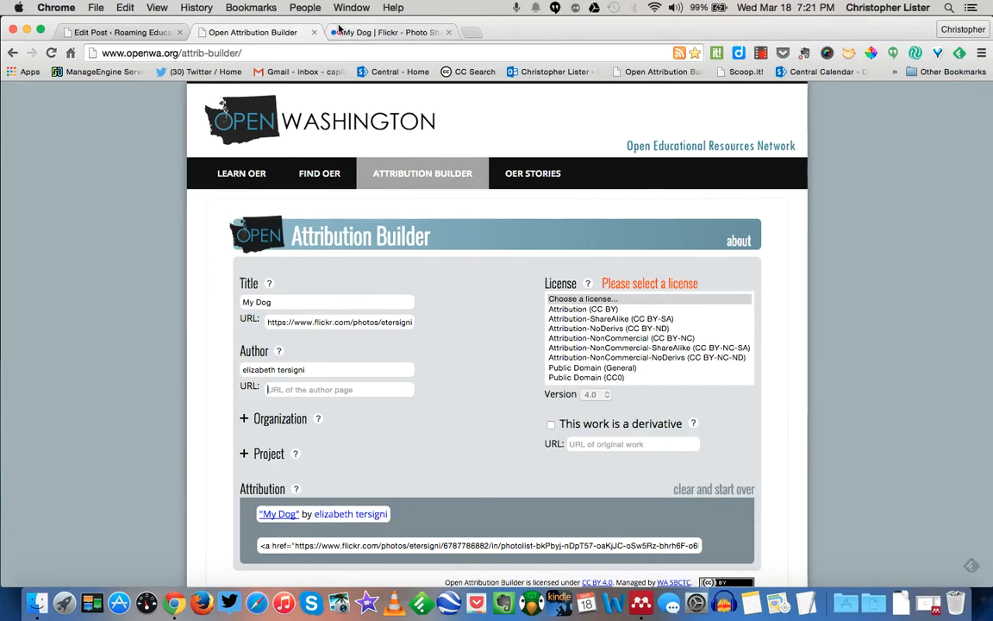
left_click(387, 31)
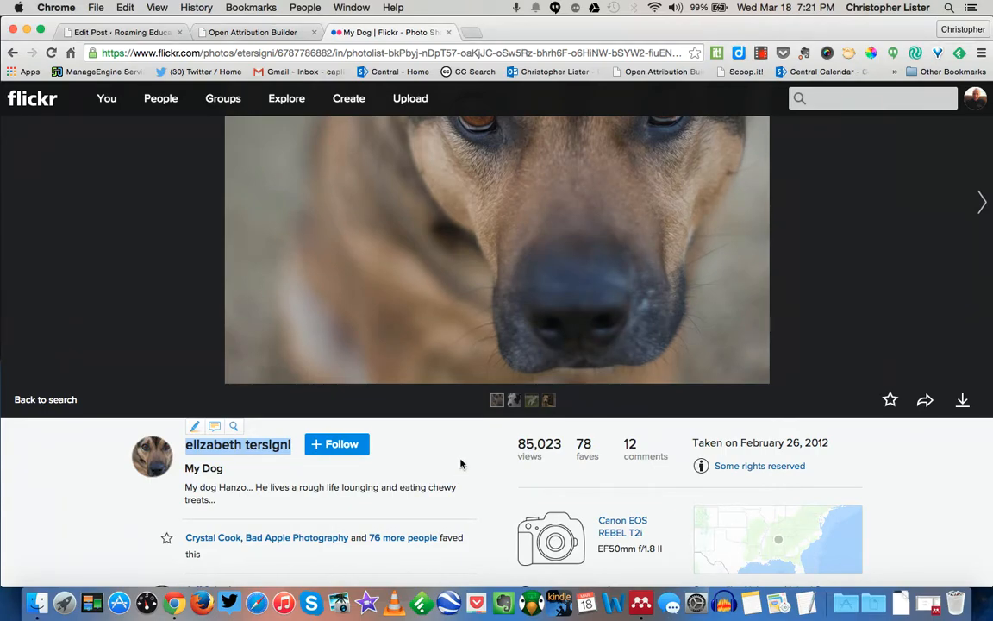
mouse_move(269, 455)
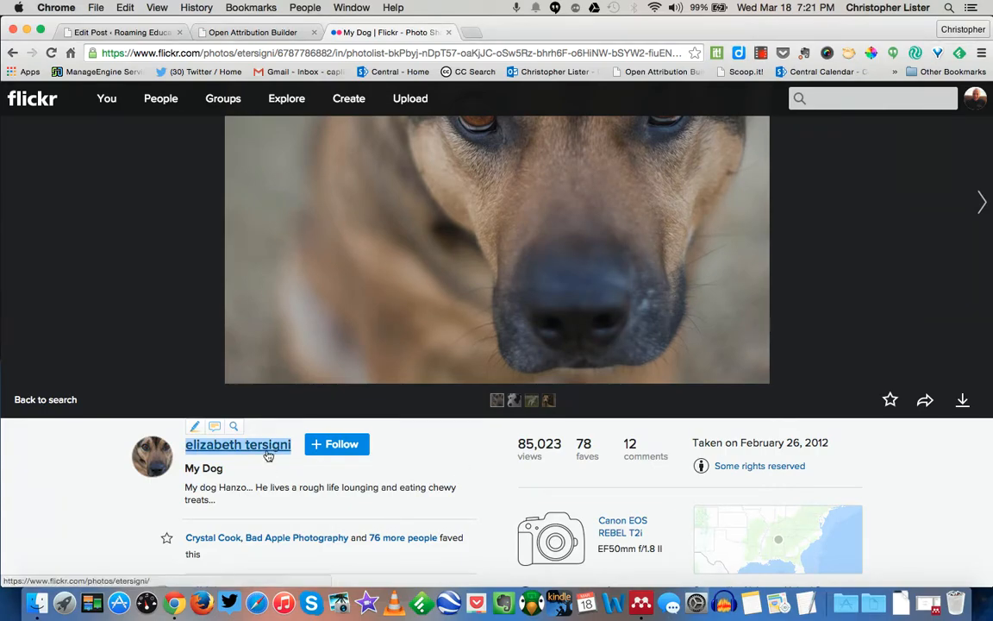
left_click(238, 444)
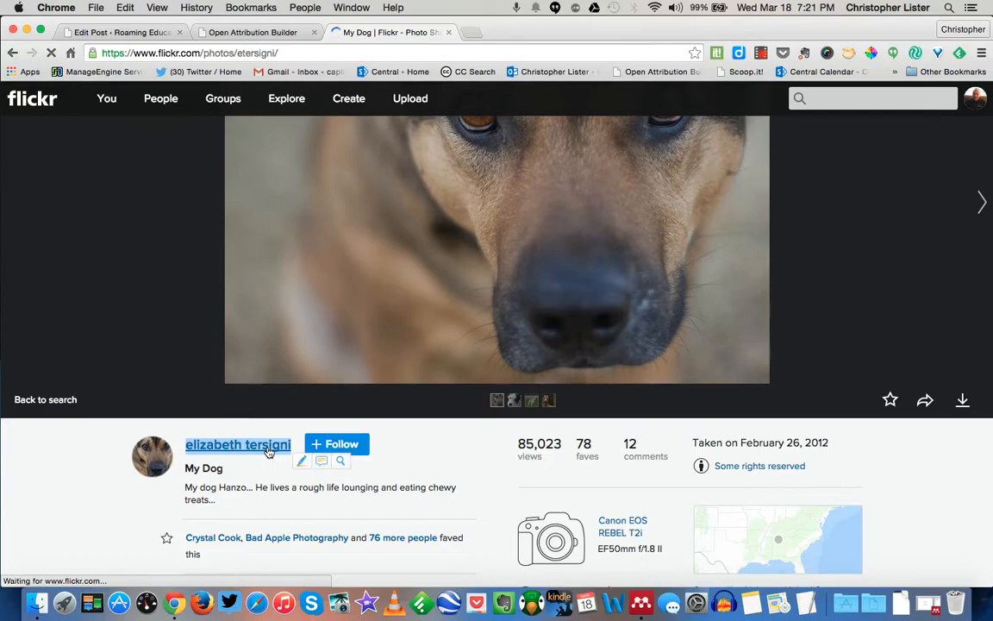
left_click(238, 445)
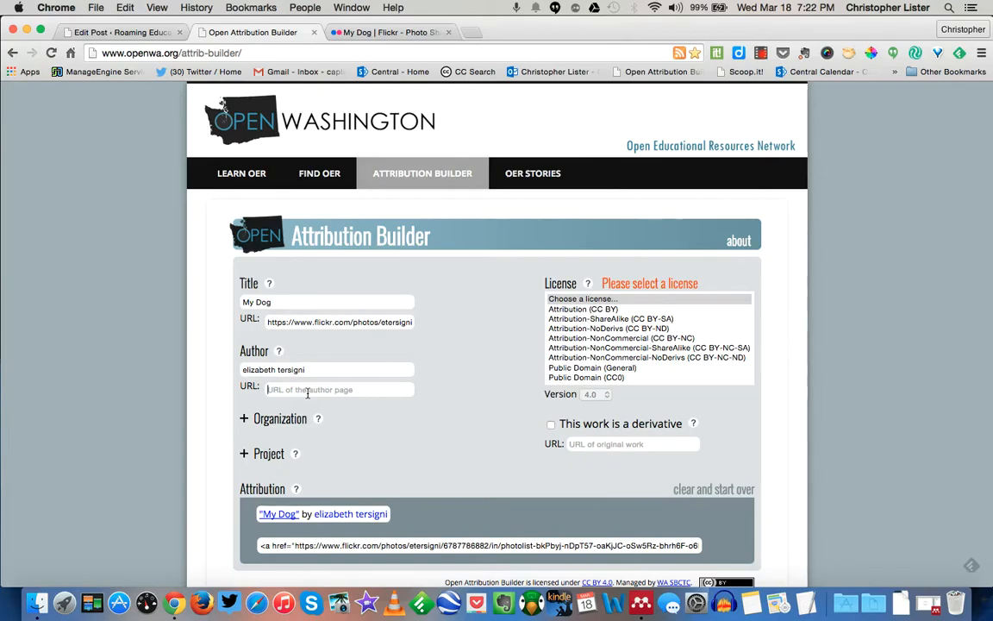
type("https://www.flickr.com/photos/etersigni")
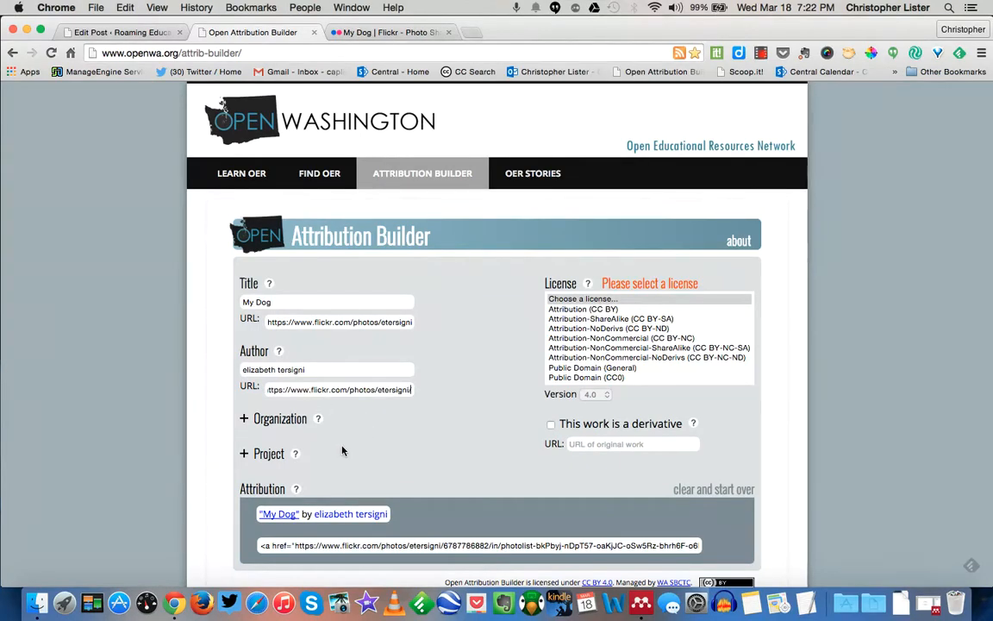
mouse_move(275, 462)
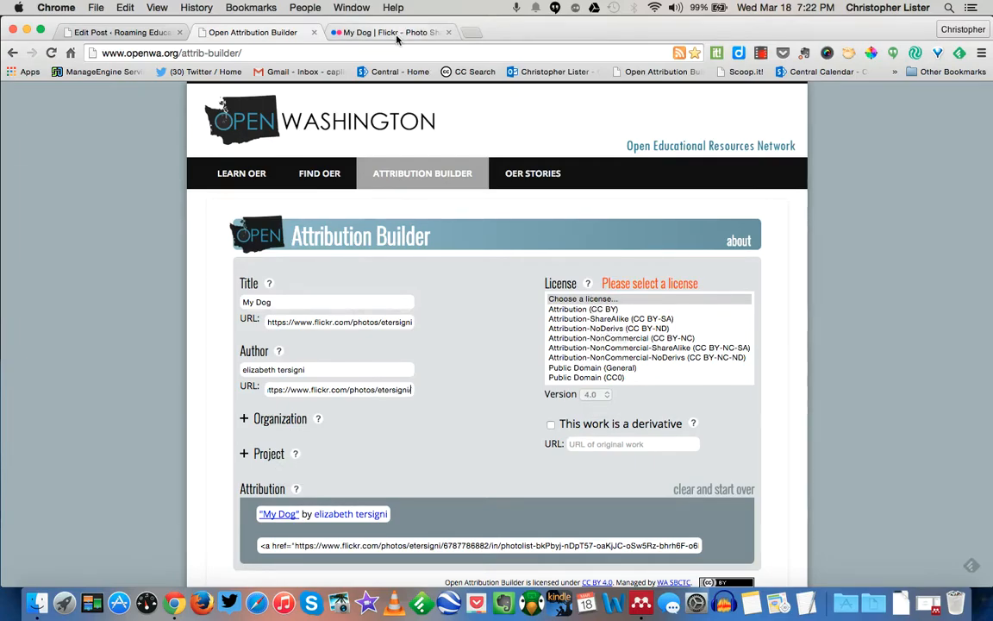
left_click(388, 31)
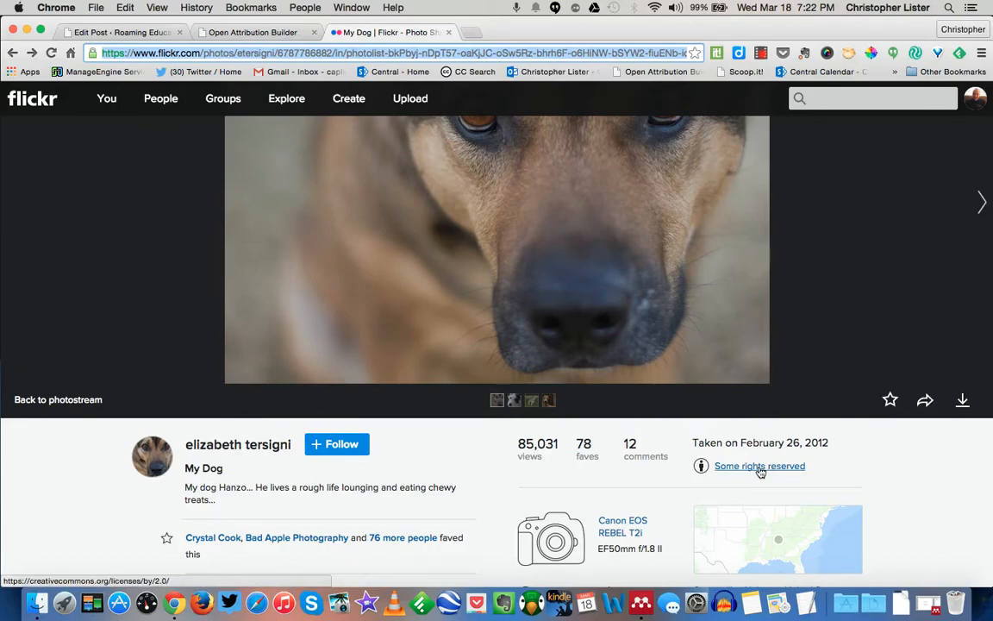
Confirm the photo's licence is Attribution 2.0 Generic (CC BY 2.0)
left_click(758, 466)
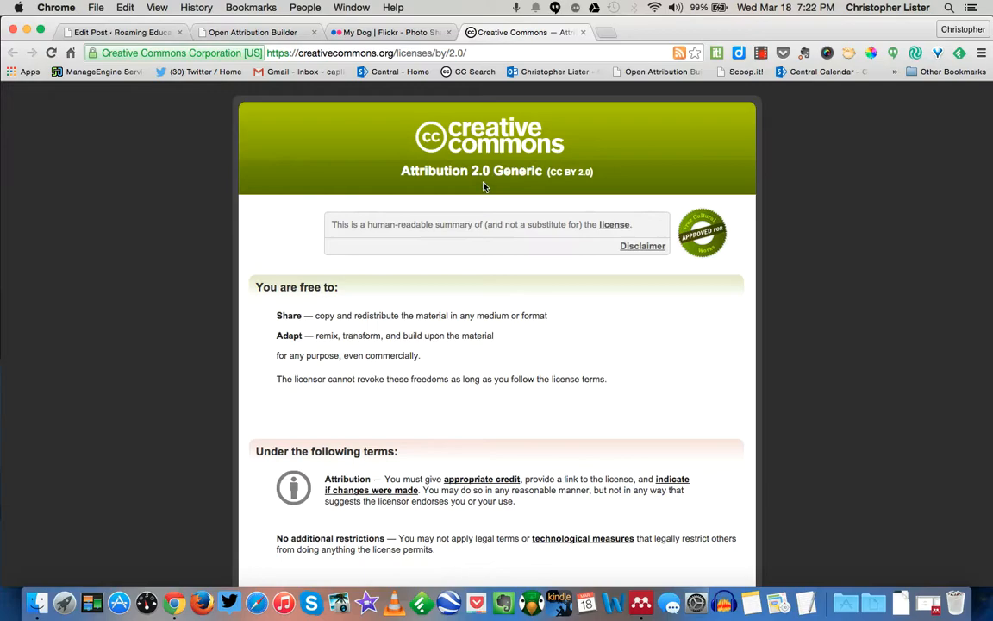
mouse_move(462, 114)
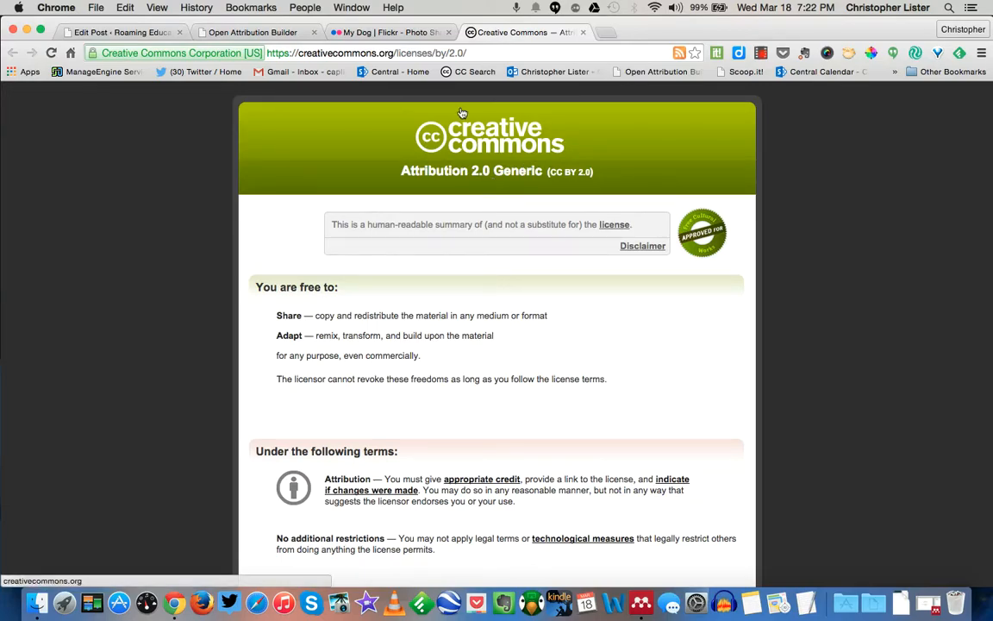
left_click(250, 31)
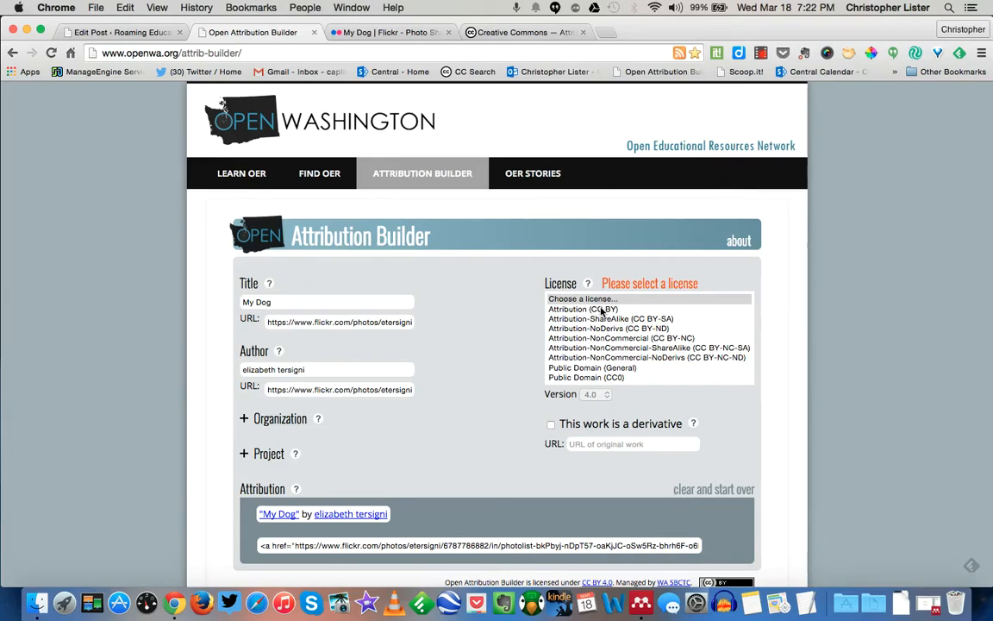
Set the licence to Attribution (CC BY) version 2.0 and take the line back to WordPress
left_click(583, 308)
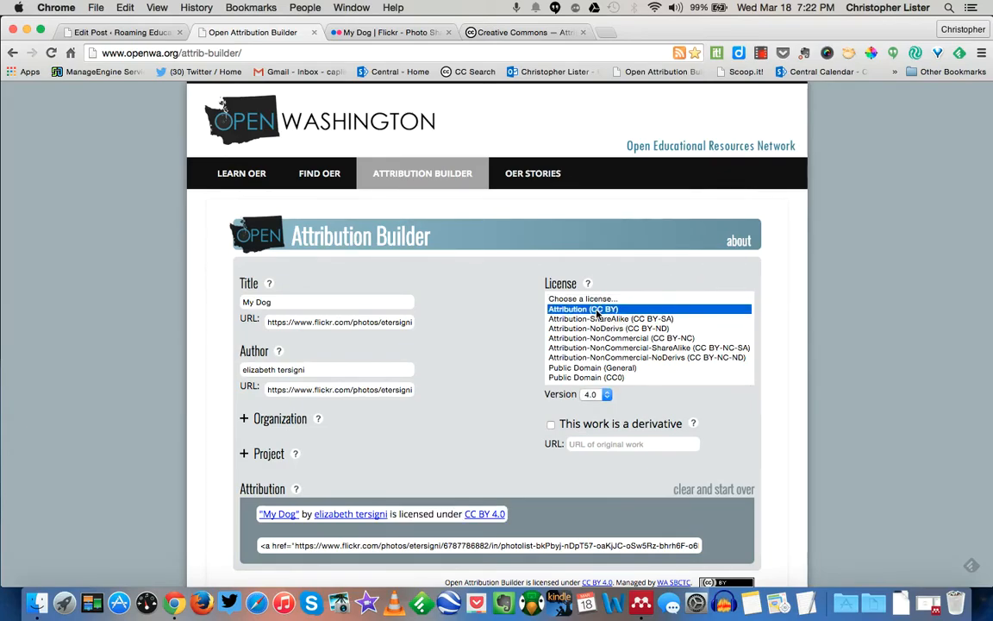
left_click(597, 393)
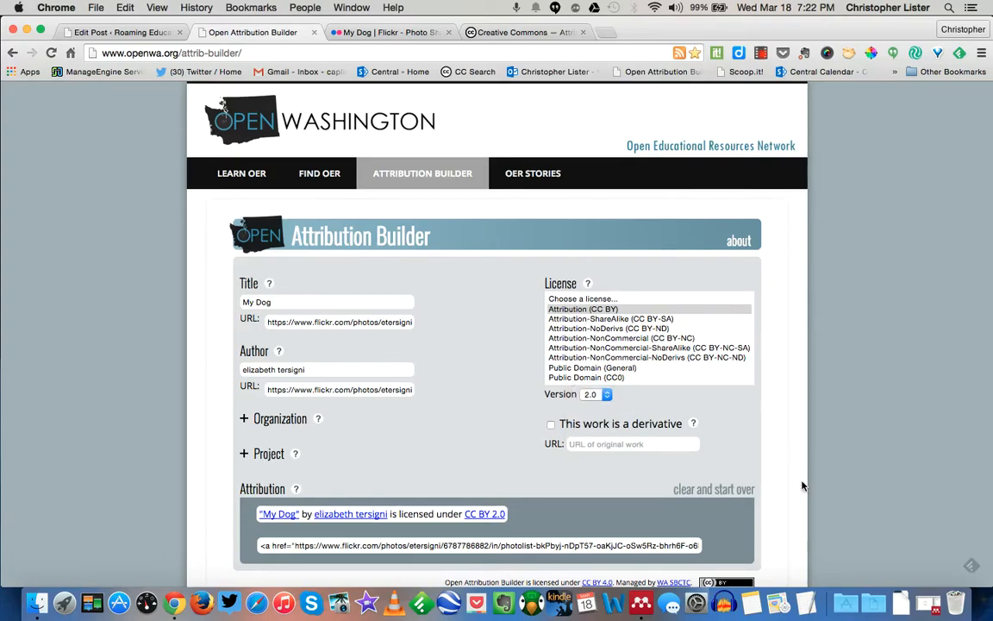
scroll("down", 3)
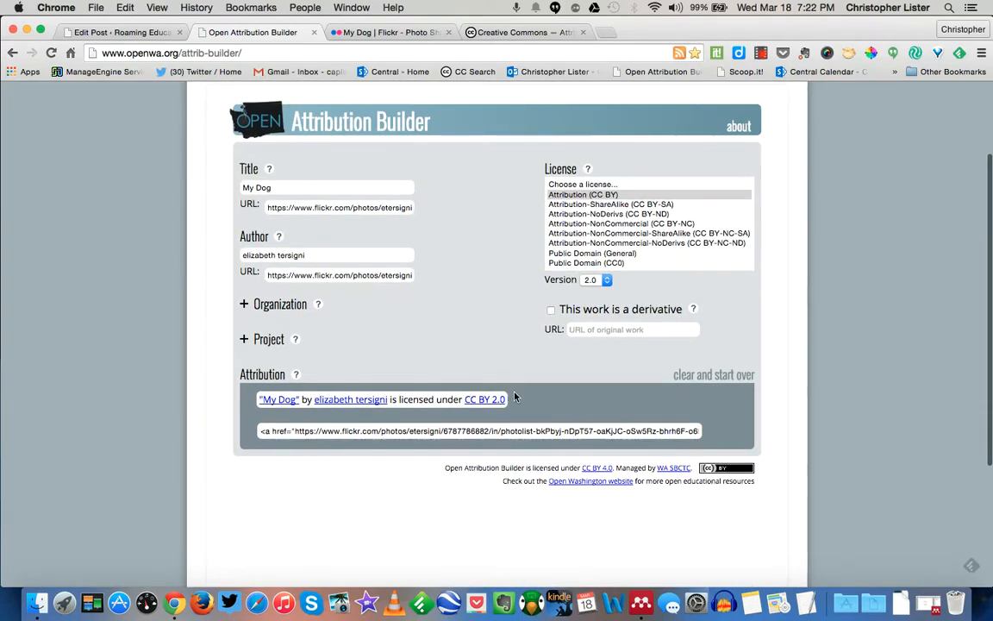
mouse_move(521, 407)
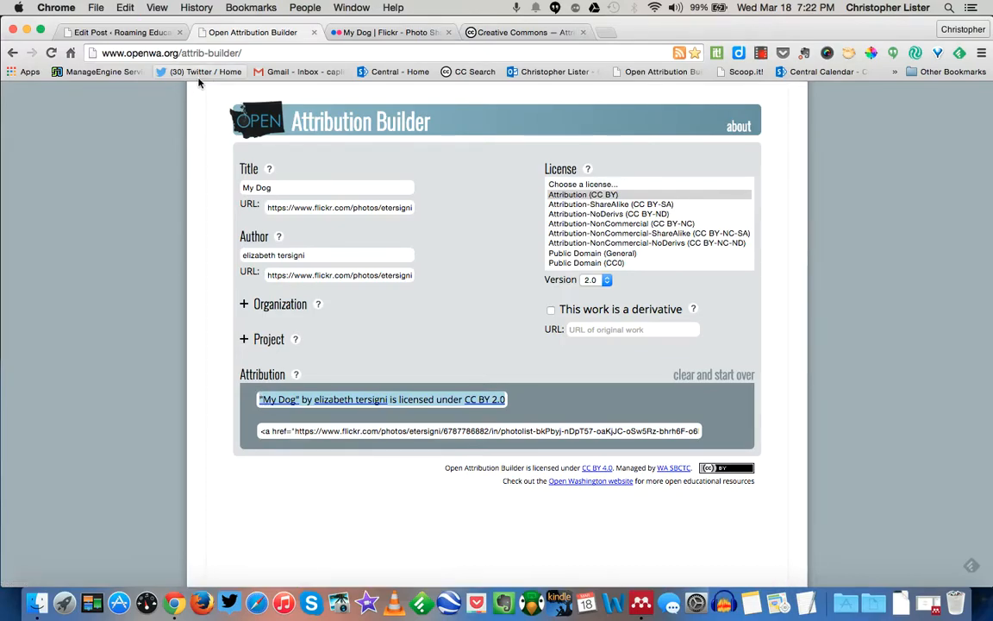
left_click(125, 31)
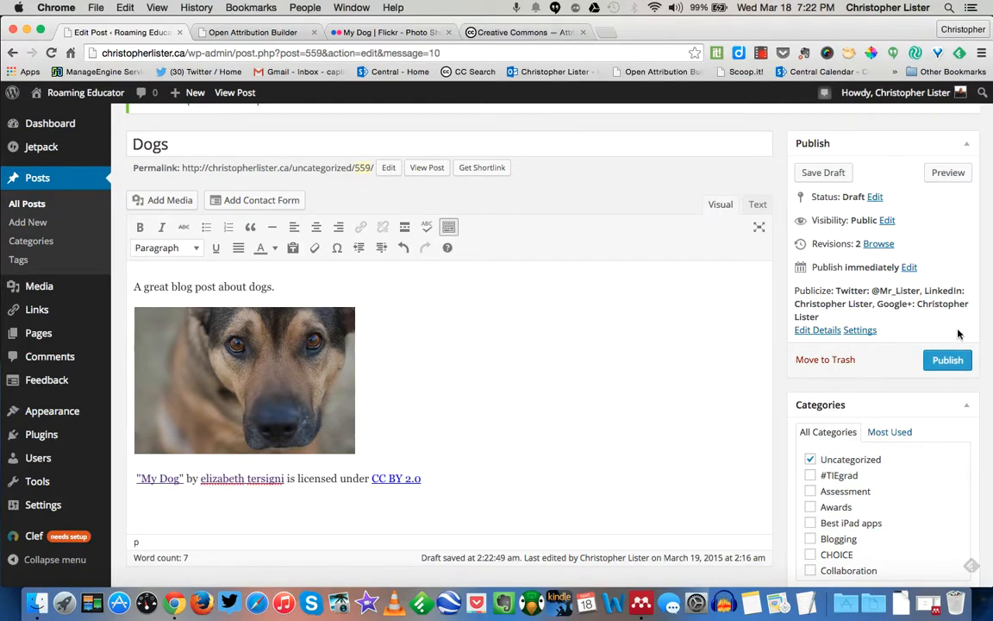
mouse_move(686, 443)
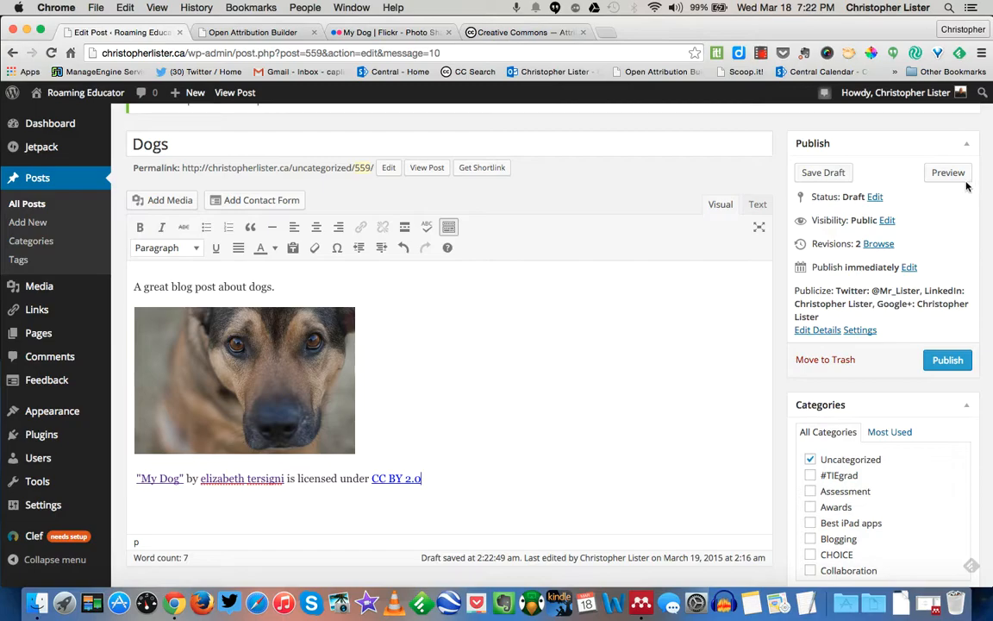
Preview the Dogs post with its CC BY 2.0 attribution beneath the photo
left_click(948, 172)
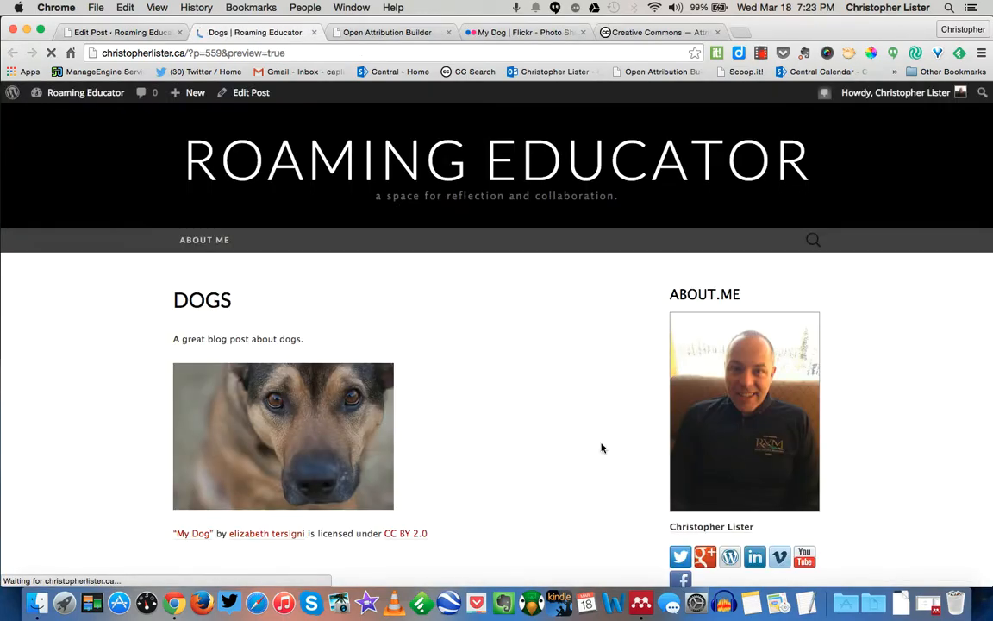
scroll("down", 3)
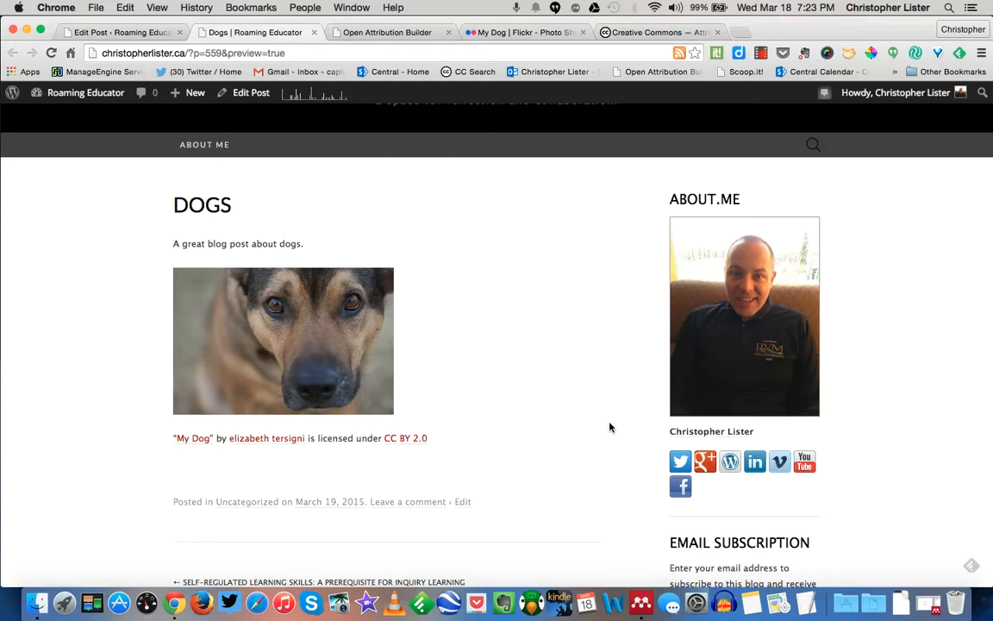
mouse_move(276, 112)
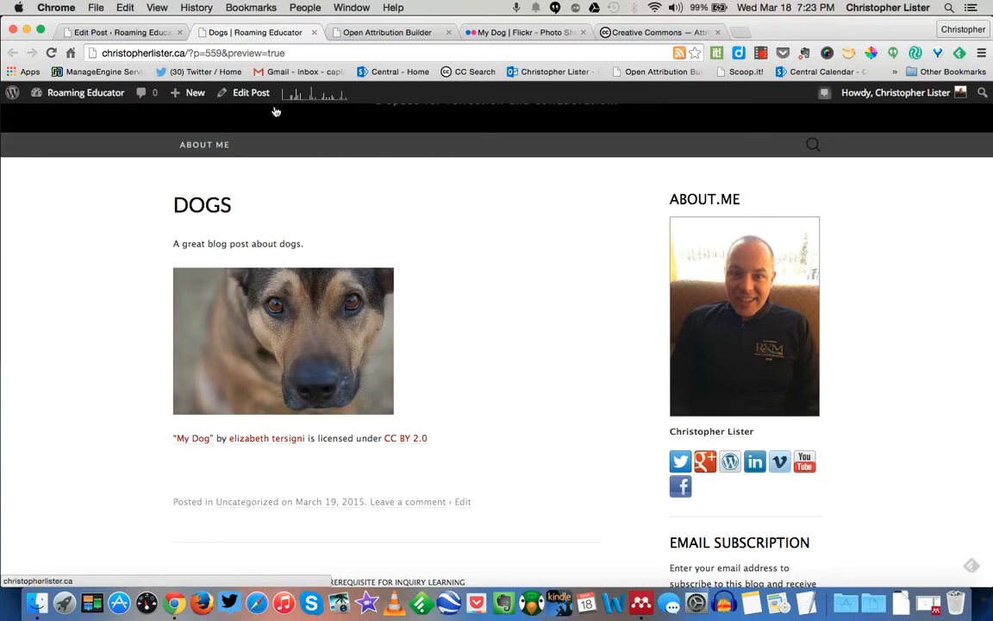